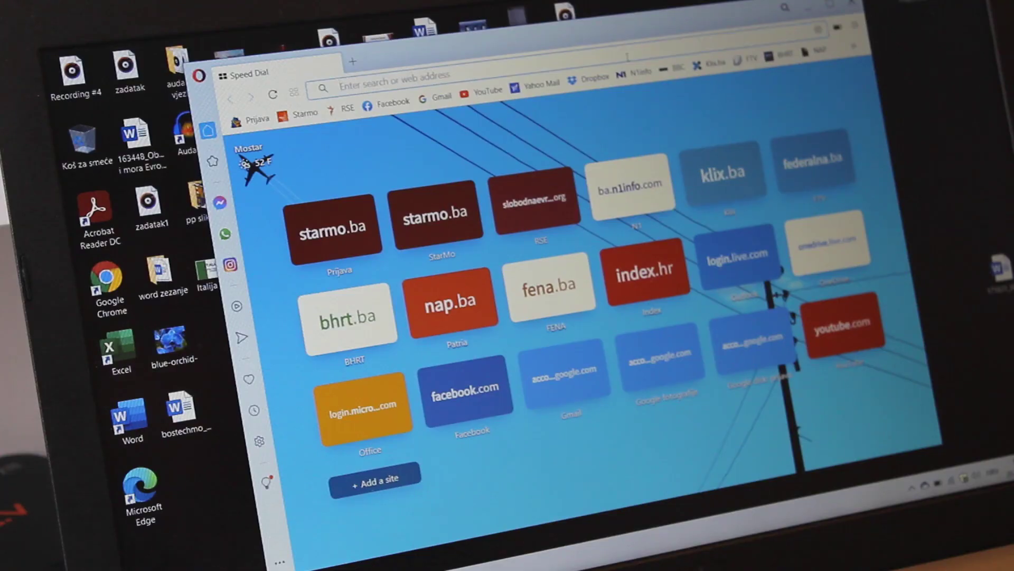
Step: Confirm Opera 74.0.3911.218 is current on the About page, then open the EULA in a new tab
{"action": "type", "text": "bbc.com"}
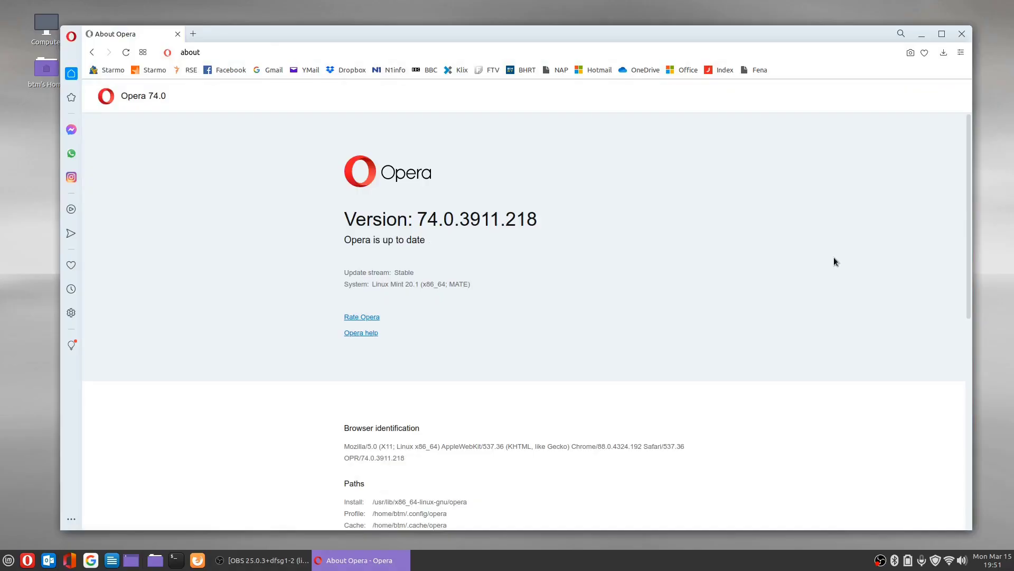
{"action": "scroll", "scroll_direction": "down", "scroll_amount": 3}
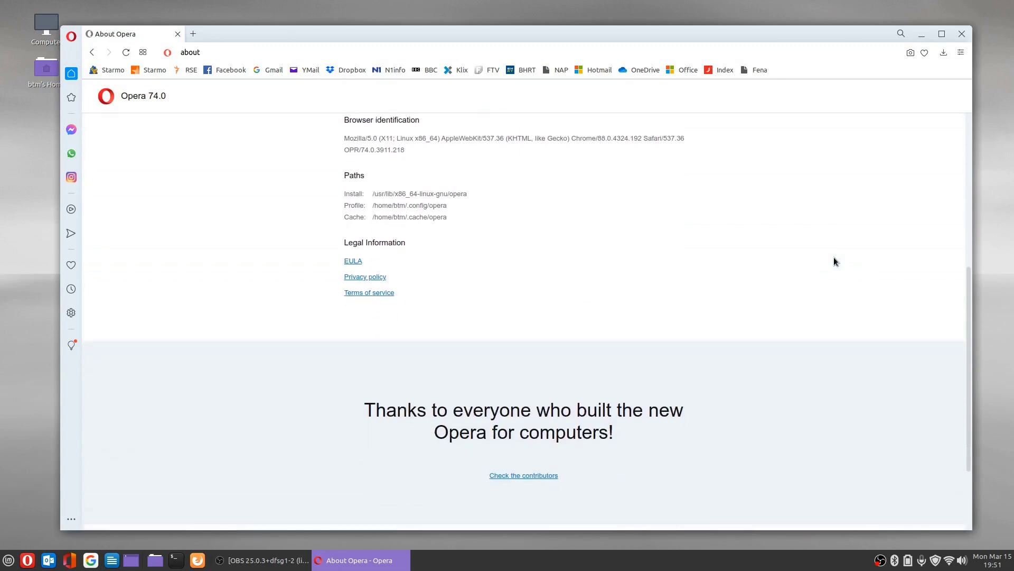
{"action": "left_click", "coordinate": [352, 260]}
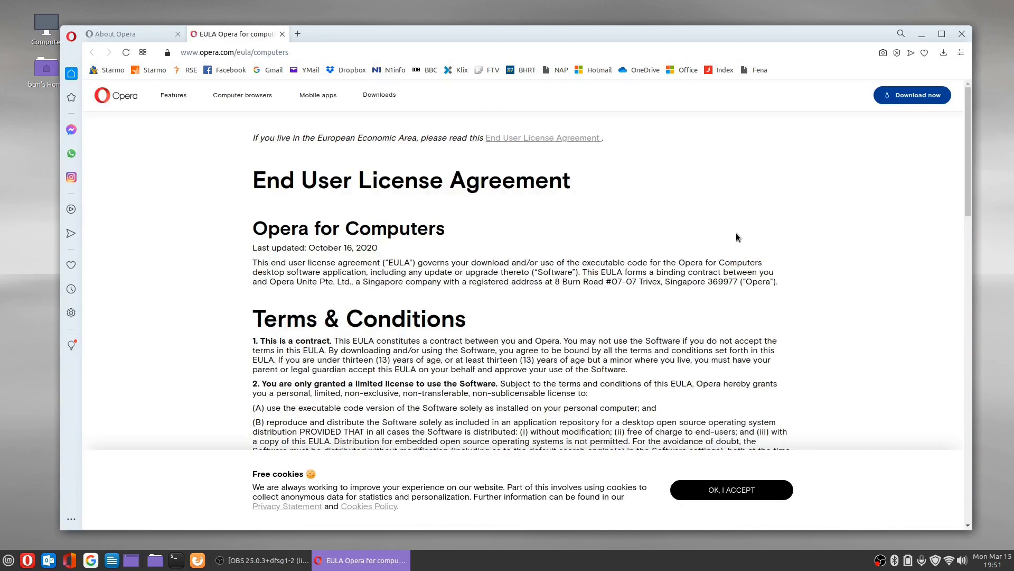
{"action": "mouse_move", "coordinate": [752, 223]}
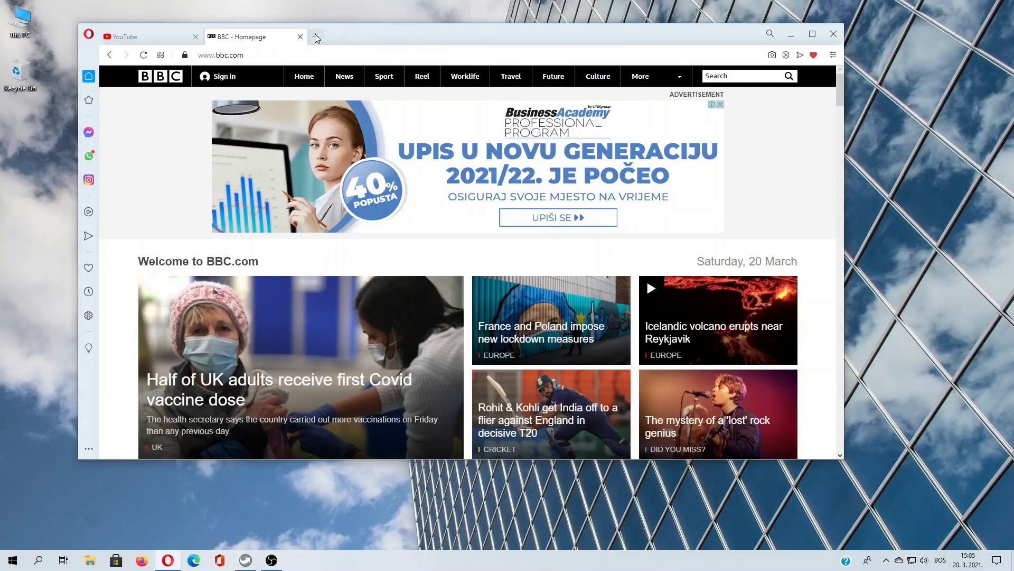
Step: Add a new Speed Dial tab, then switch back to the BBC - Homepage tab
{"action": "left_click", "coordinate": [317, 37]}
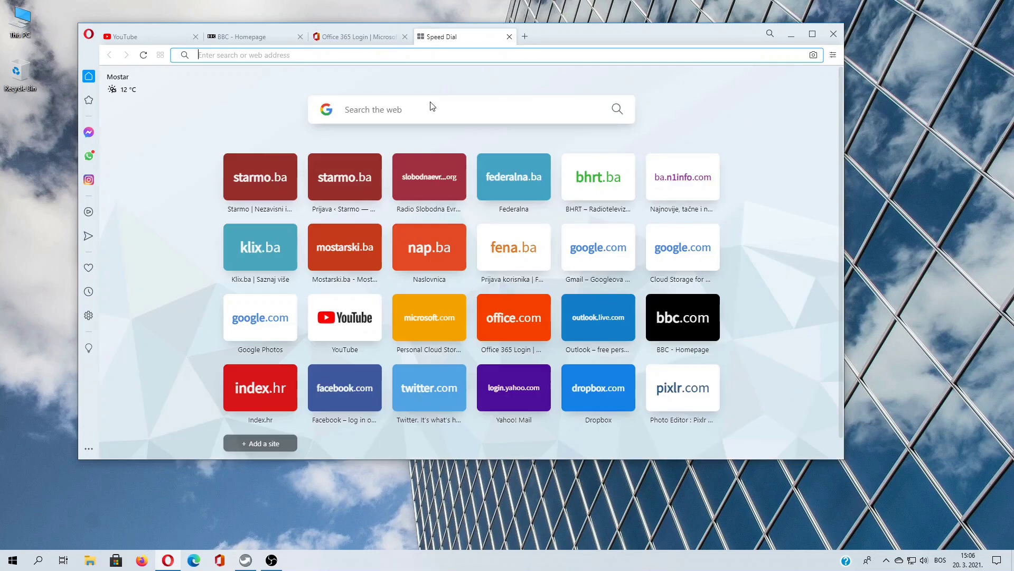
{"action": "left_click", "coordinate": [245, 36]}
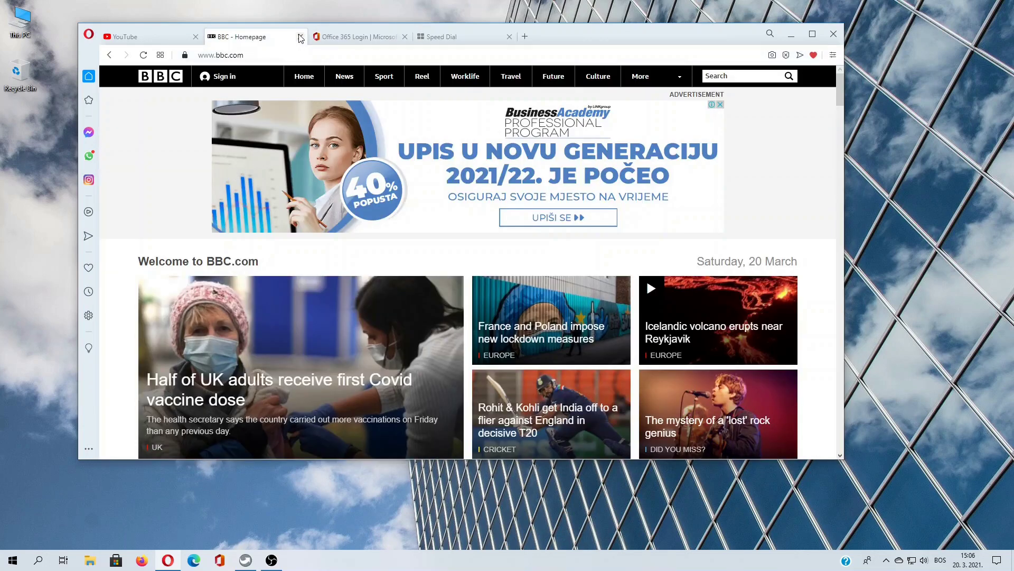